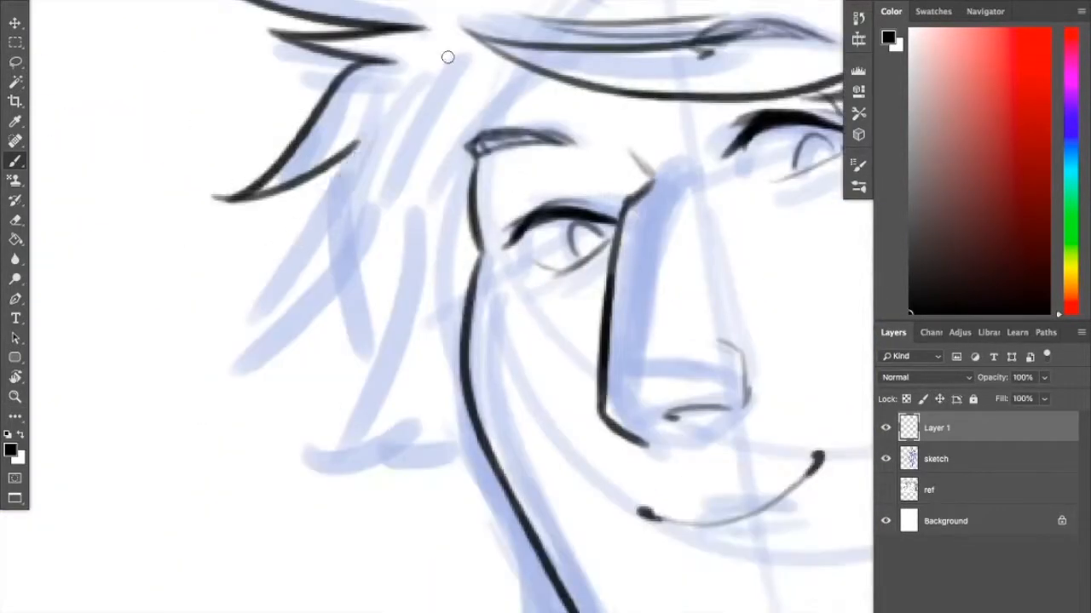
# Ink a black hair stroke over the blue sketch on Layer 1.
pyautogui.moveTo(447, 57); pyautogui.dragTo(443, 494)
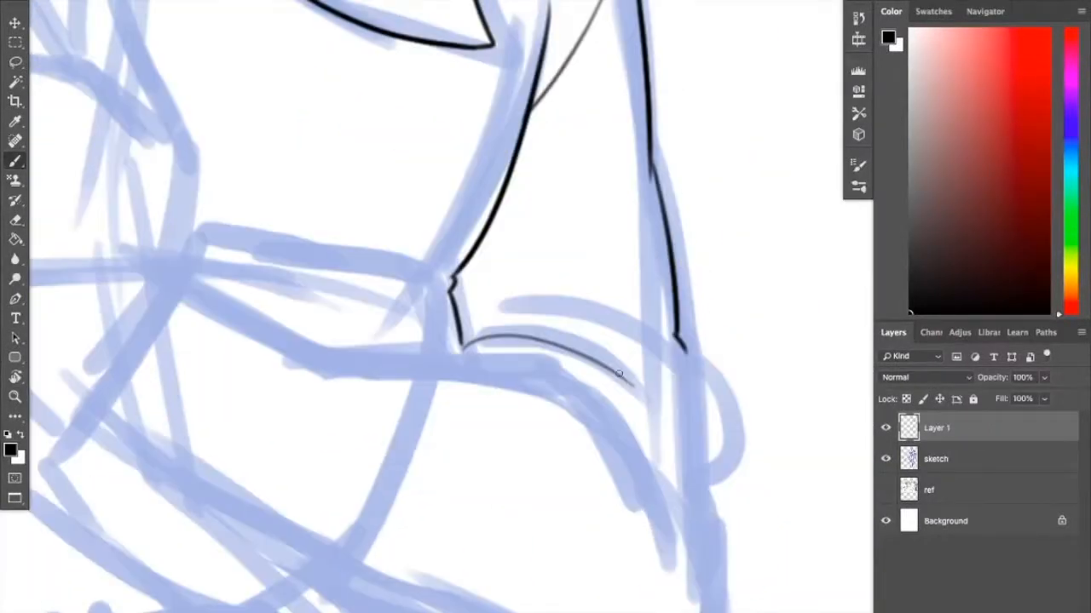
pyautogui.moveTo(618, 374); pyautogui.dragTo(745, 314)
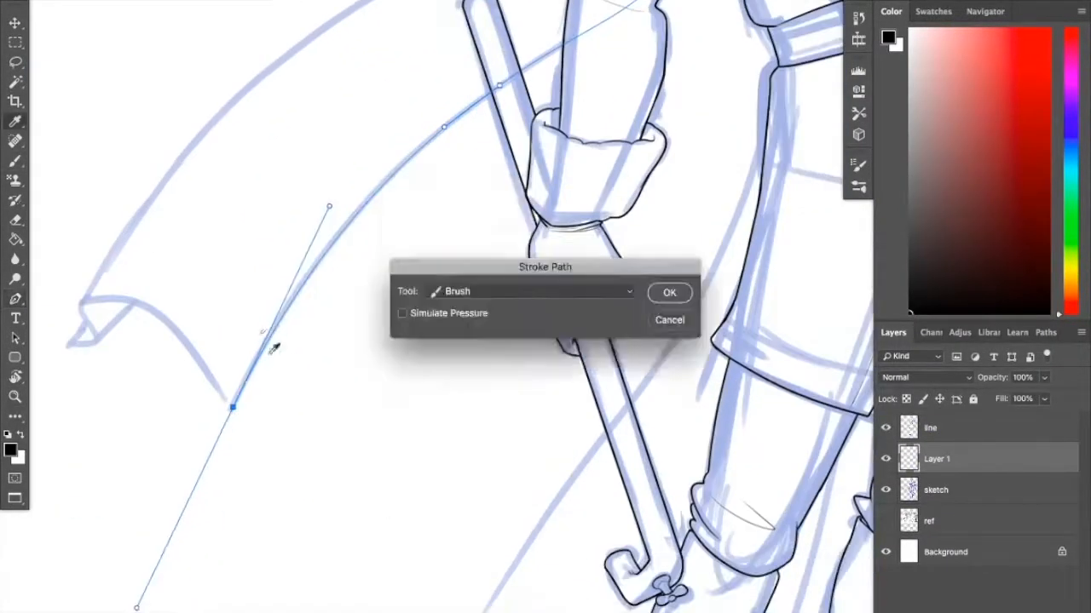
# Stroke the Pen-drawn blade curve with the brush on the 'line' layer.
pyautogui.click(669, 292)
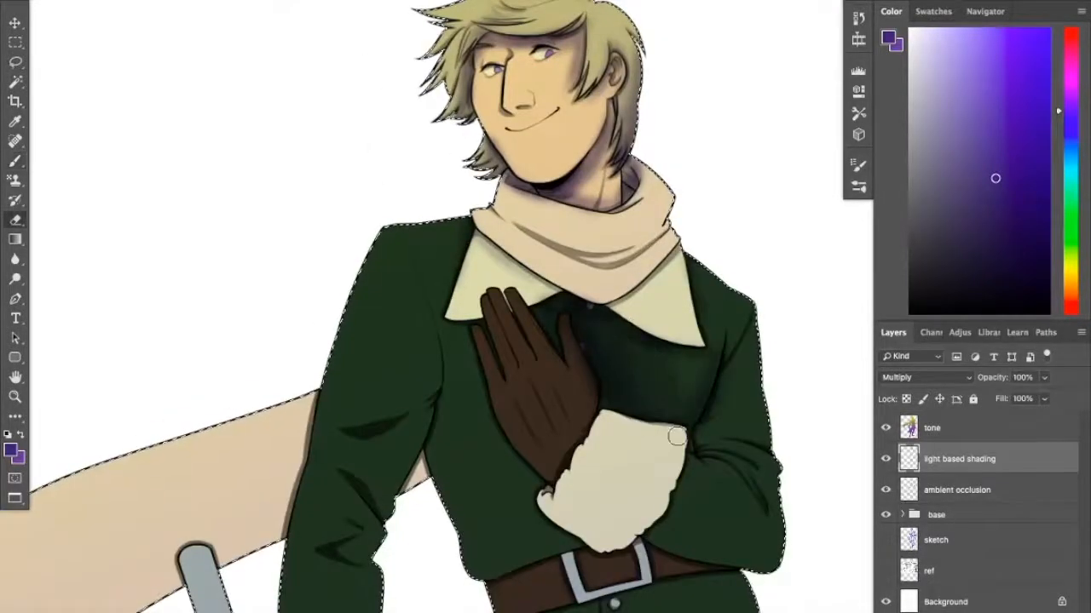
# Paint a purple multiply shadow onto the coat on the 'light based shading' layer.
pyautogui.moveTo(673, 435); pyautogui.dragTo(673, 524)
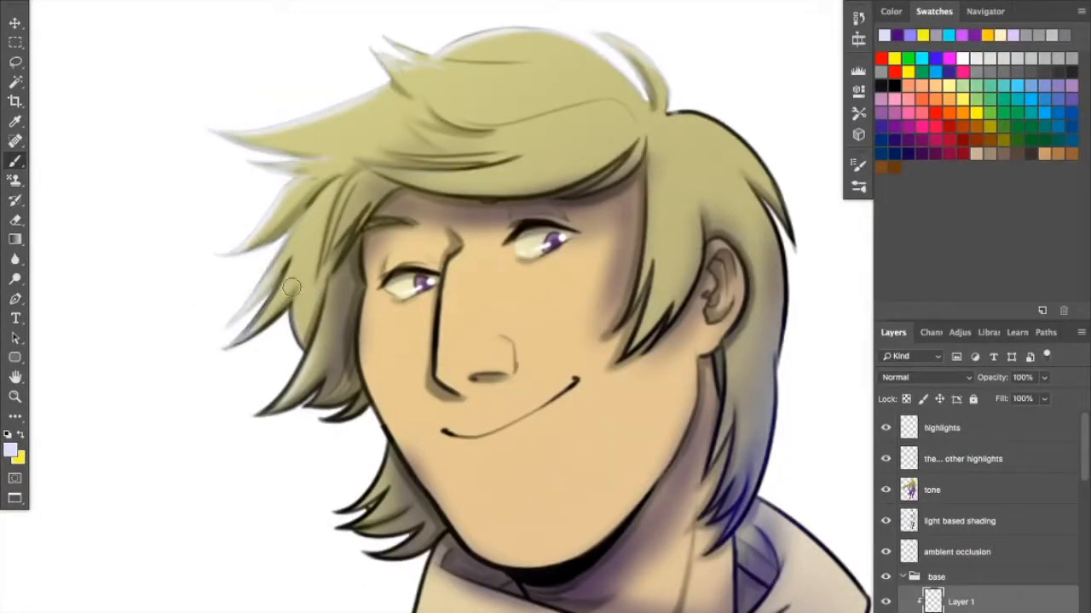
# Pick yellow, pale lavender and purple highlight colours, then group the render layers.
pyautogui.click(890, 11)
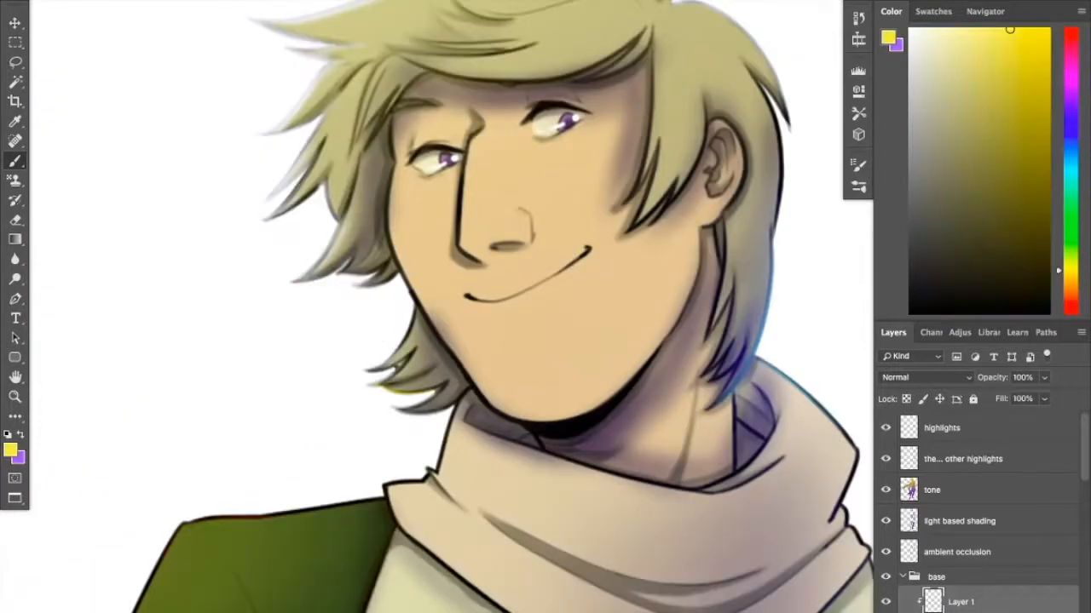
pyautogui.click(932, 11)
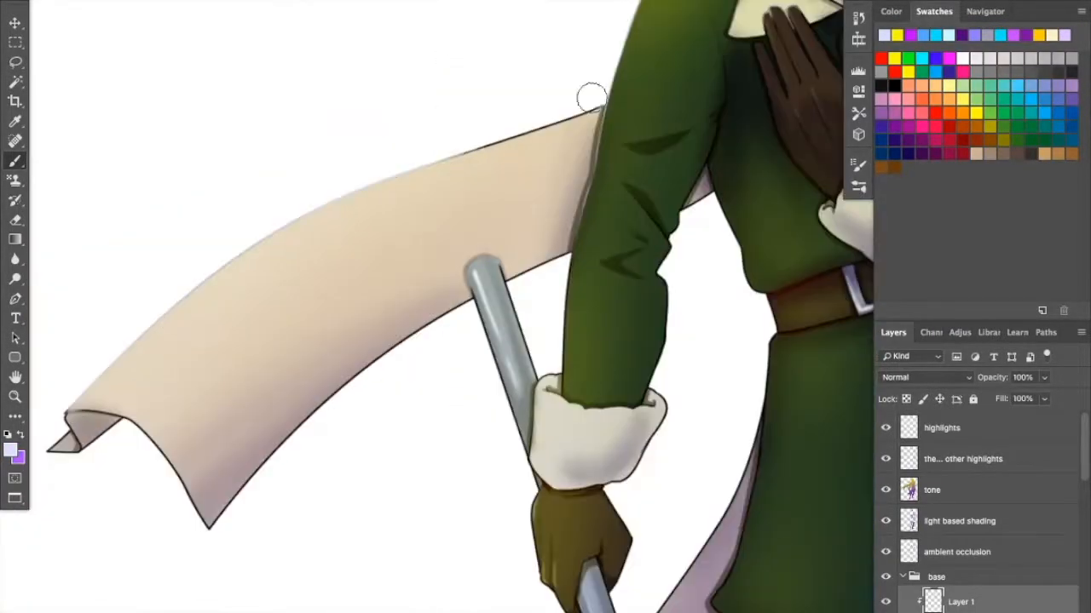
pyautogui.click(890, 11)
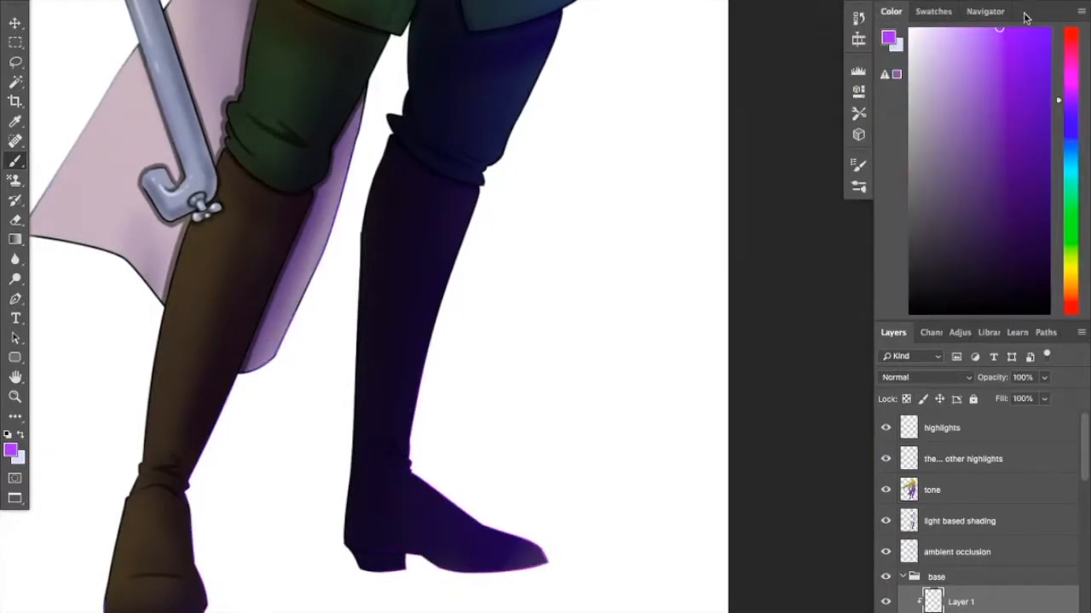
pyautogui.click(932, 11)
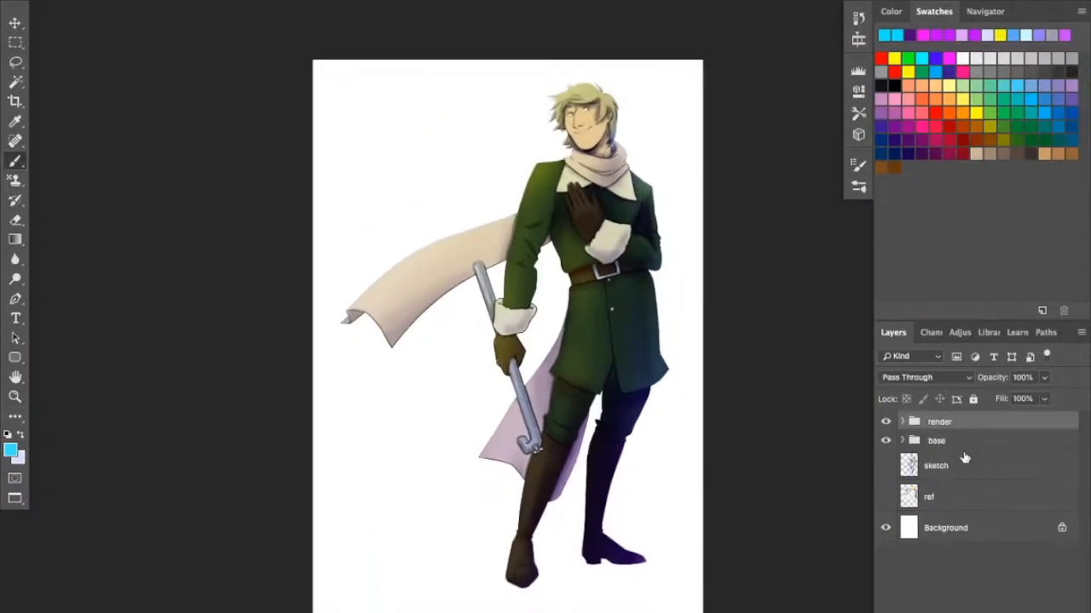